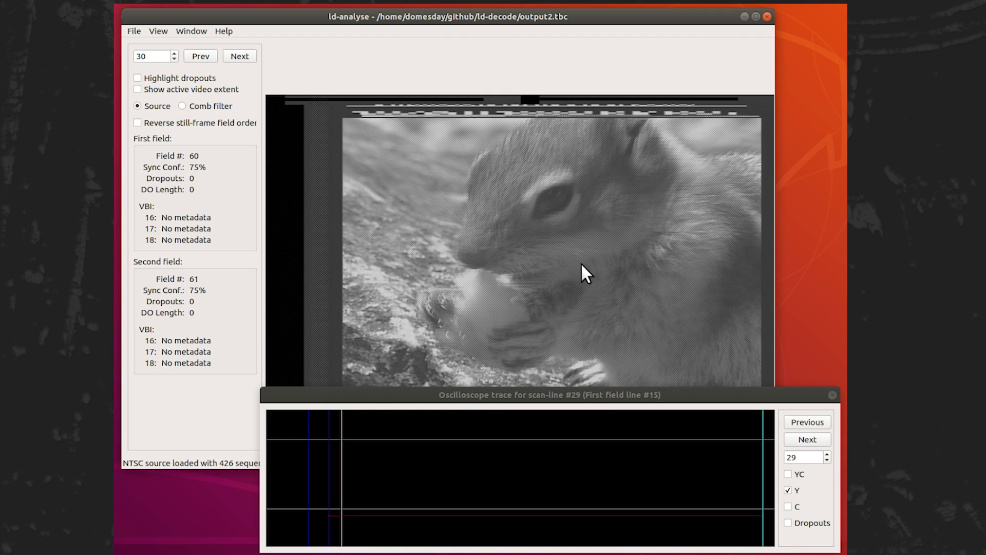
pyautogui.moveTo(510, 418)
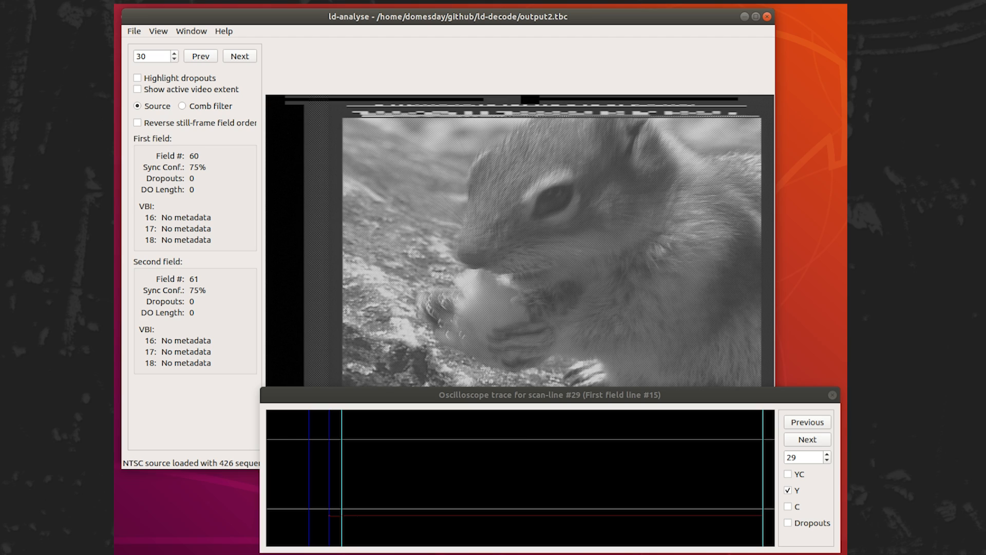
pyautogui.moveTo(781, 506)
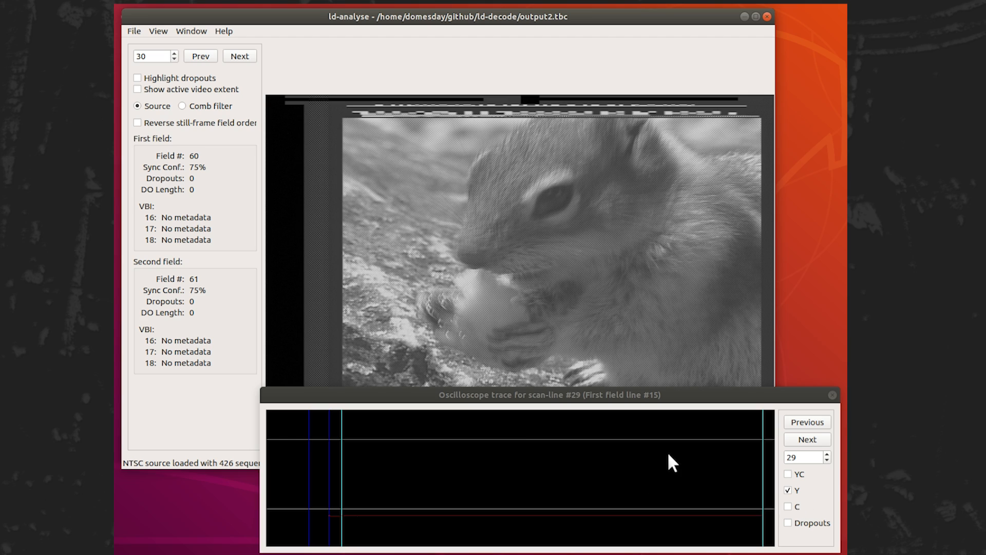
pyautogui.moveTo(660, 414)
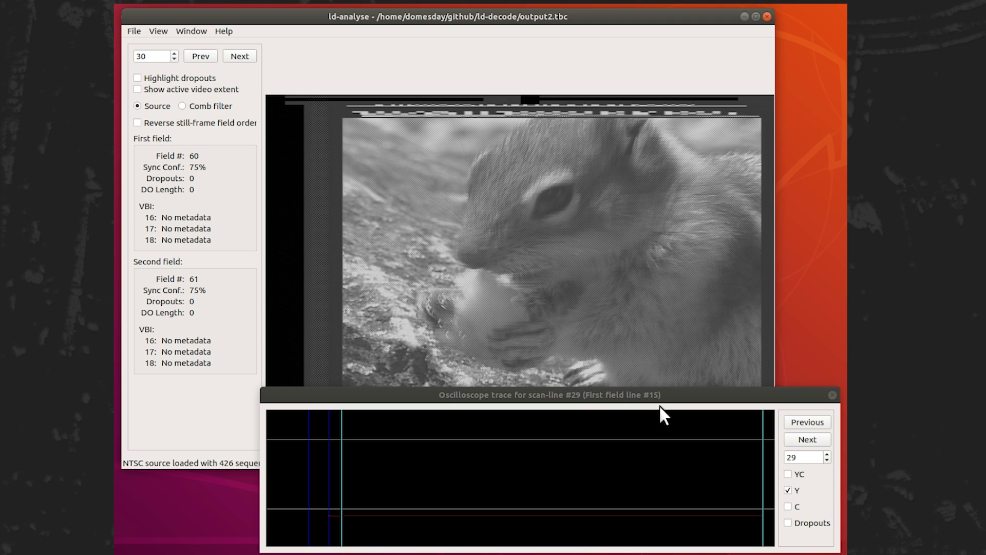
pyautogui.moveTo(640, 264)
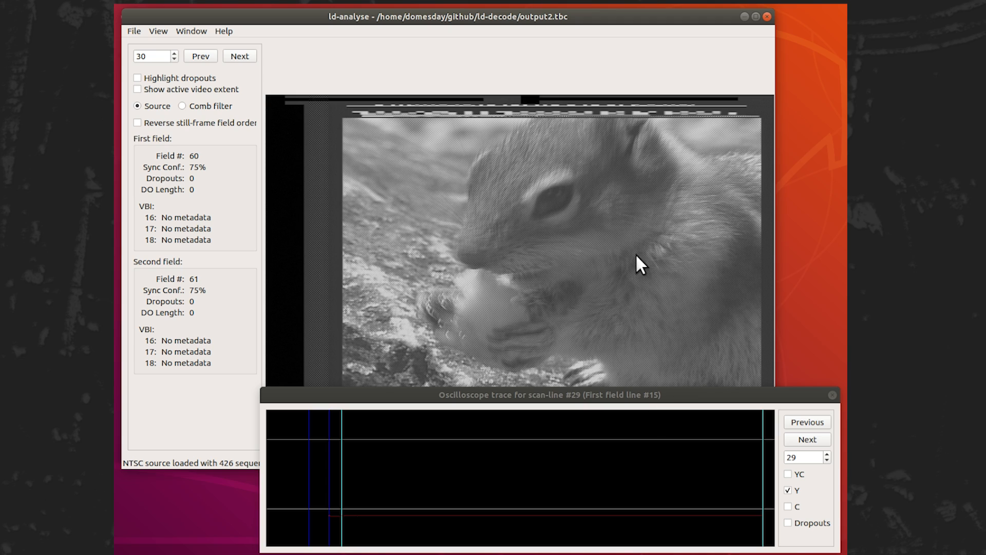
pyautogui.moveTo(636, 269)
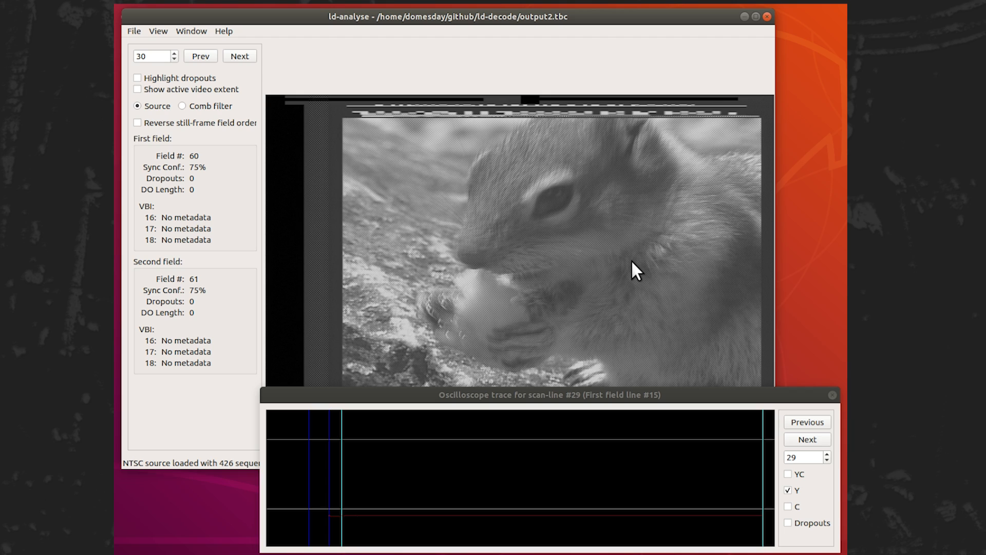
pyautogui.moveTo(561, 137)
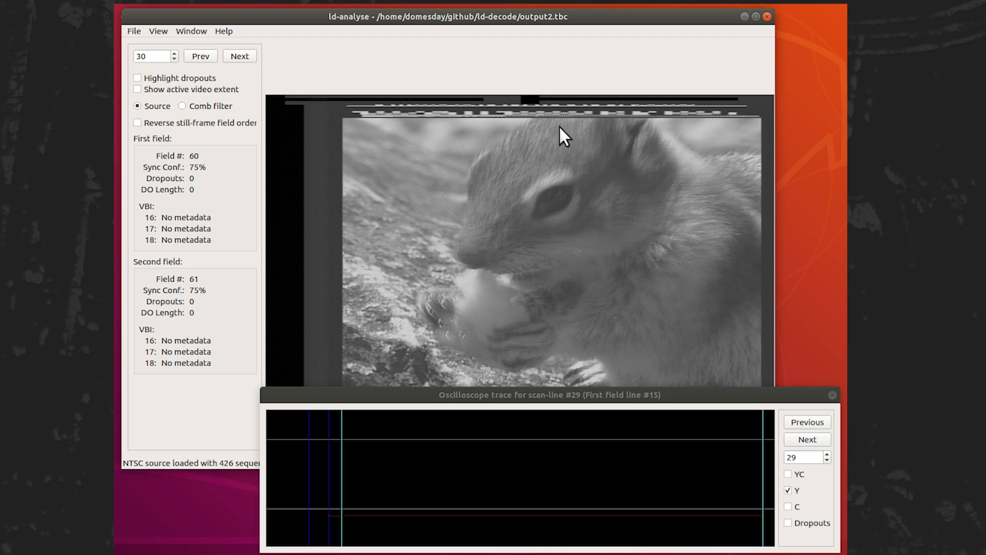
# Plot the luma waveform of scan-line 62 near the top of the picture in the oscilloscope
pyautogui.click(807, 439)
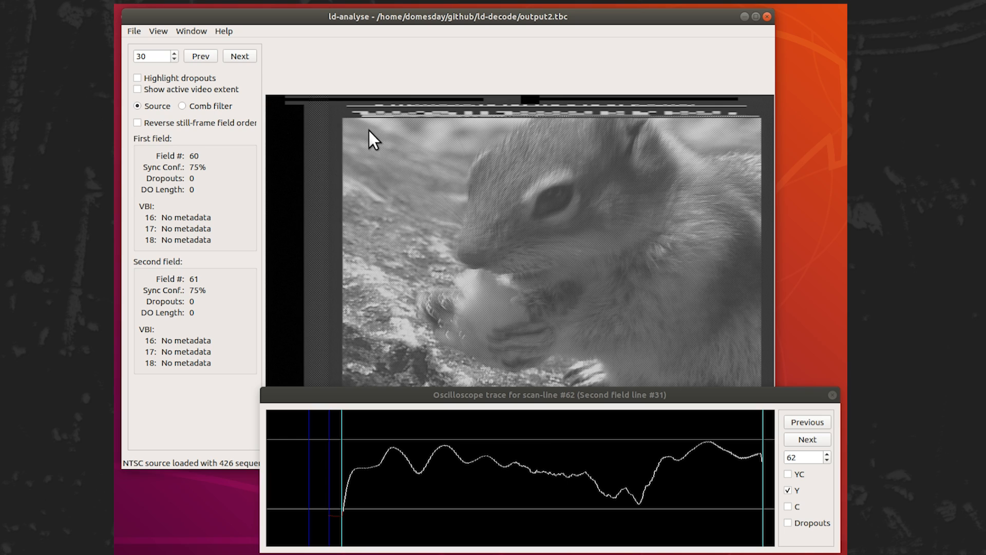
pyautogui.moveTo(596, 517)
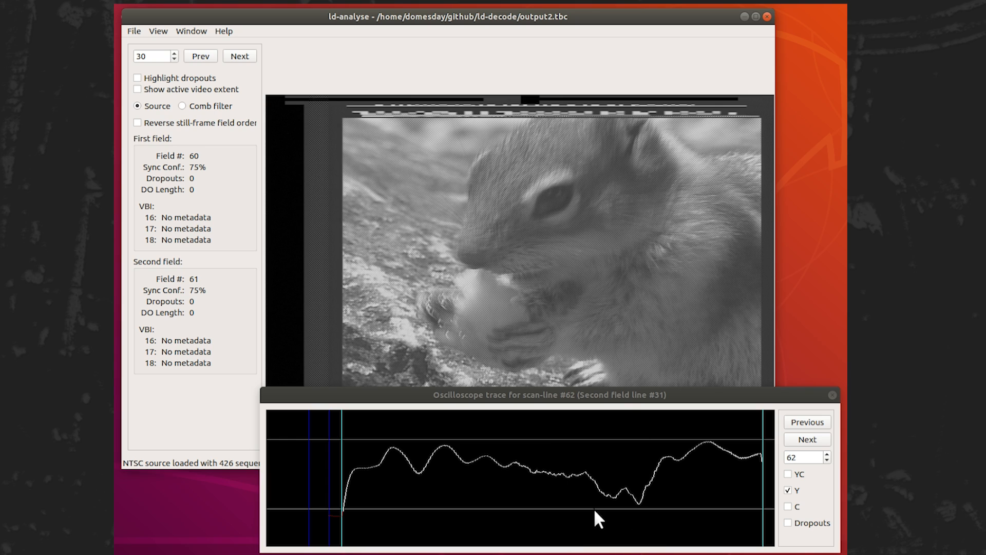
pyautogui.moveTo(596, 155)
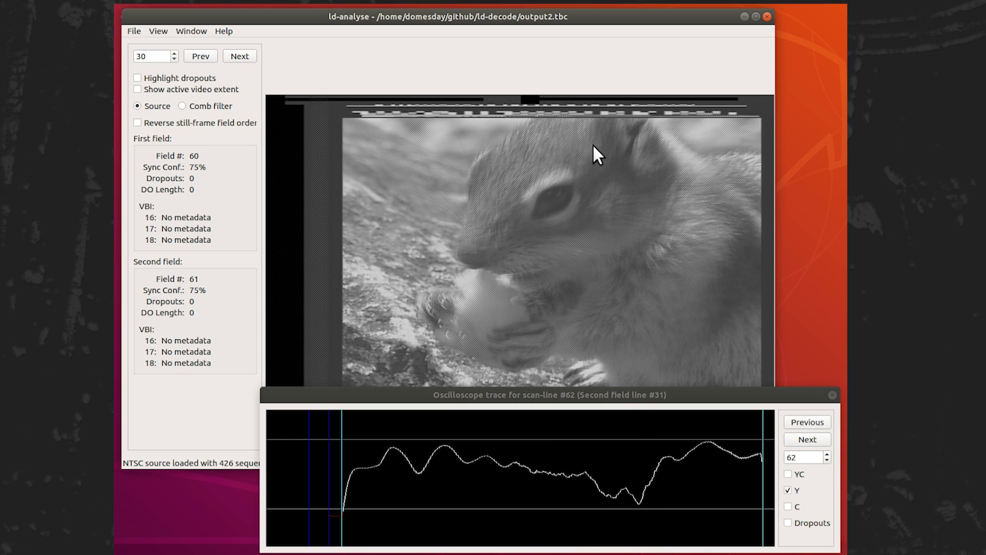
pyautogui.moveTo(646, 148)
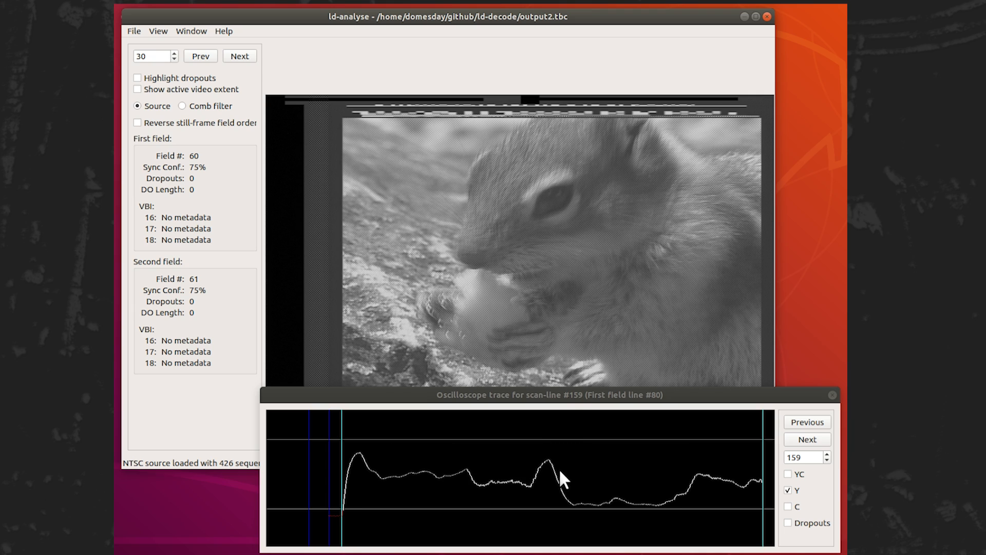
pyautogui.moveTo(559, 191)
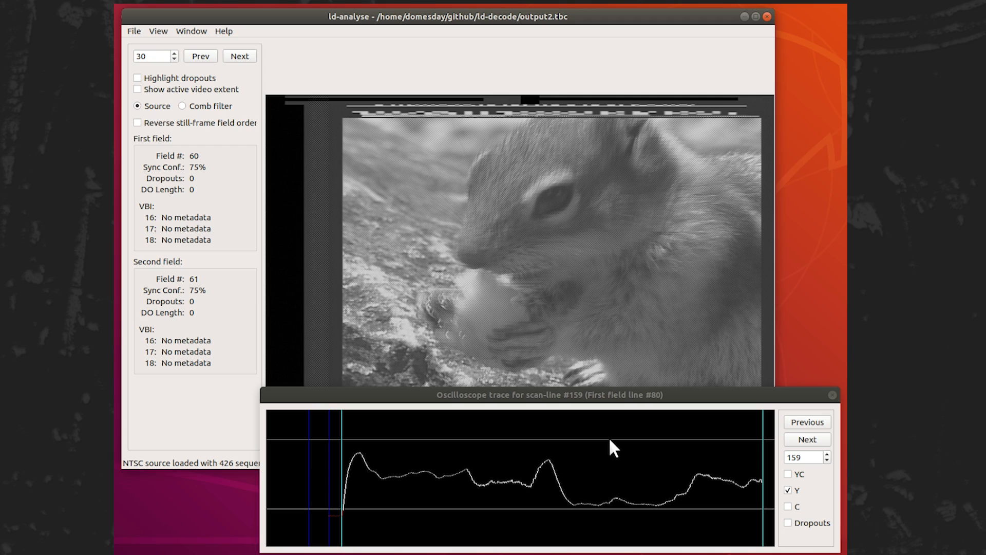
pyautogui.moveTo(547, 187)
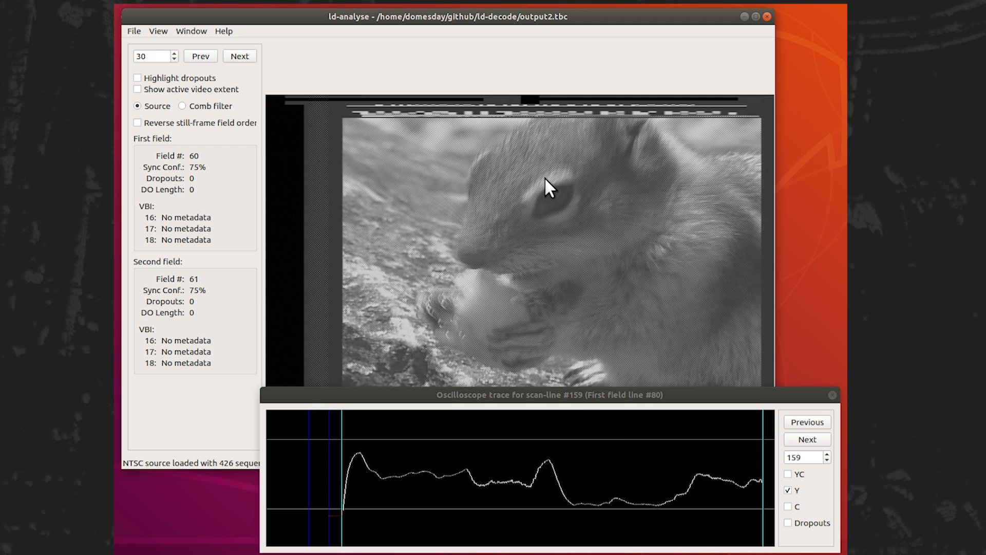
pyautogui.moveTo(552, 213)
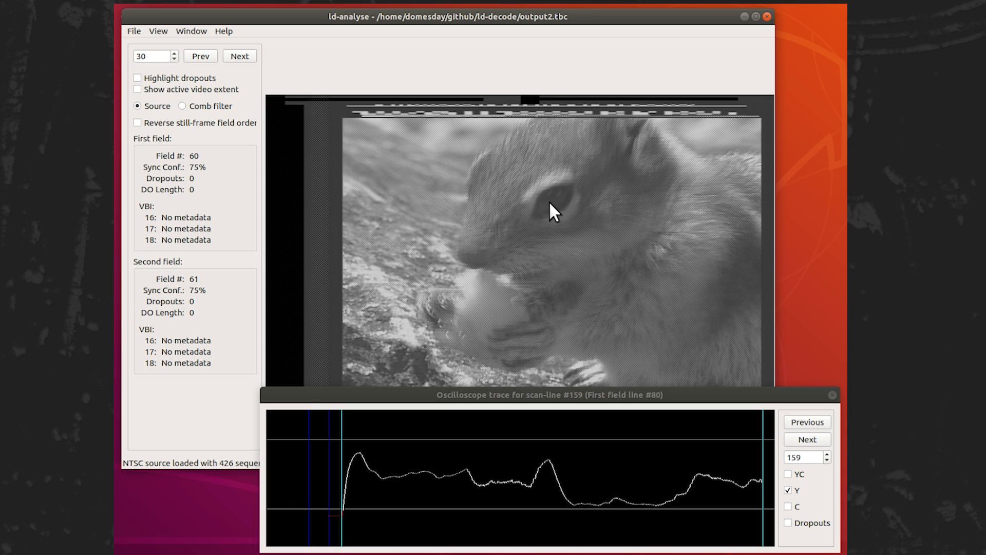
# Plot scan-line 195 through the squirrel's eye in the oscilloscope, first field line 98
pyautogui.click(807, 438)
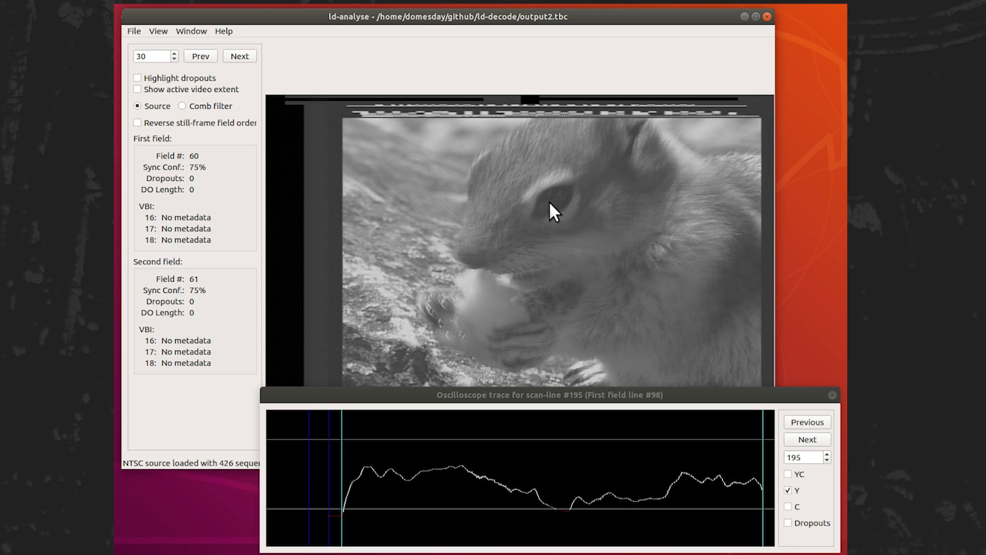